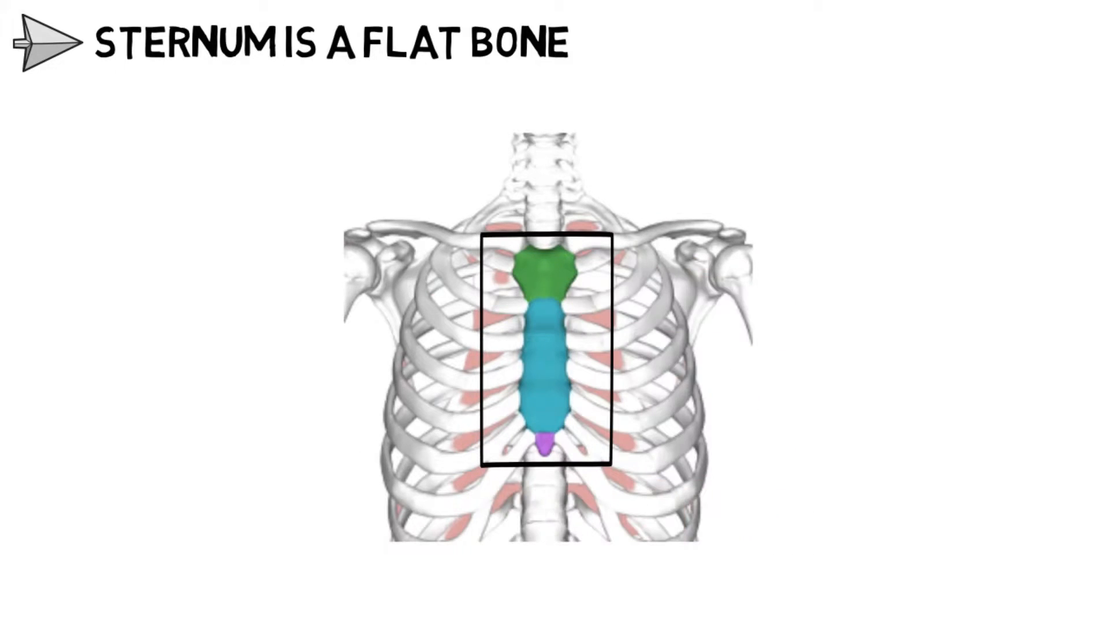
pyautogui.moveTo(272, 350); pyautogui.dragTo(481, 343)
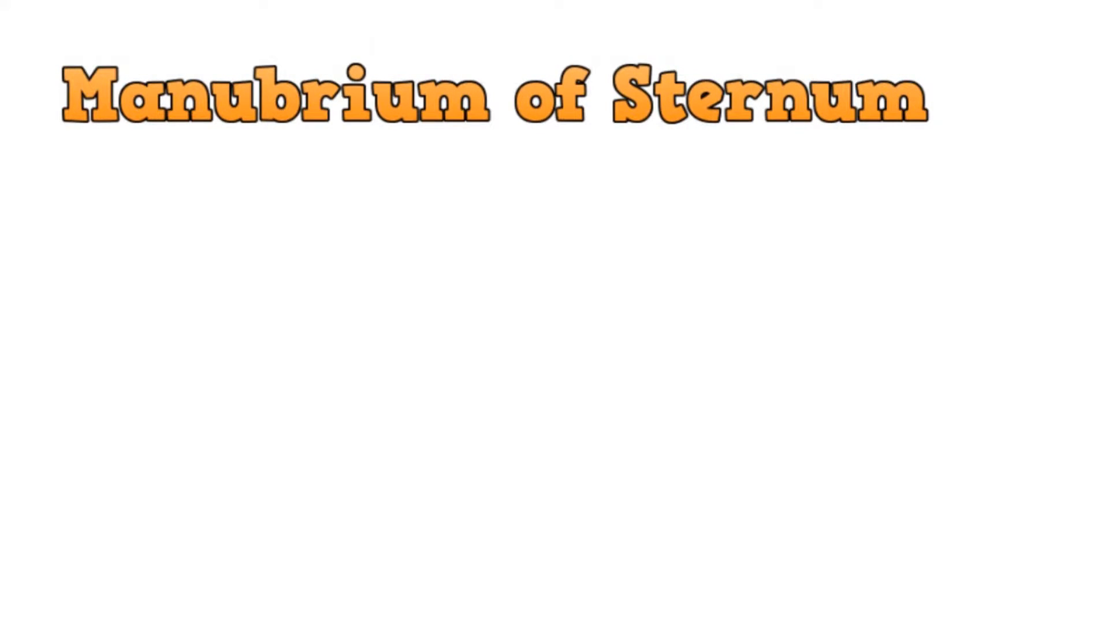
pyautogui.moveTo(60, 233)
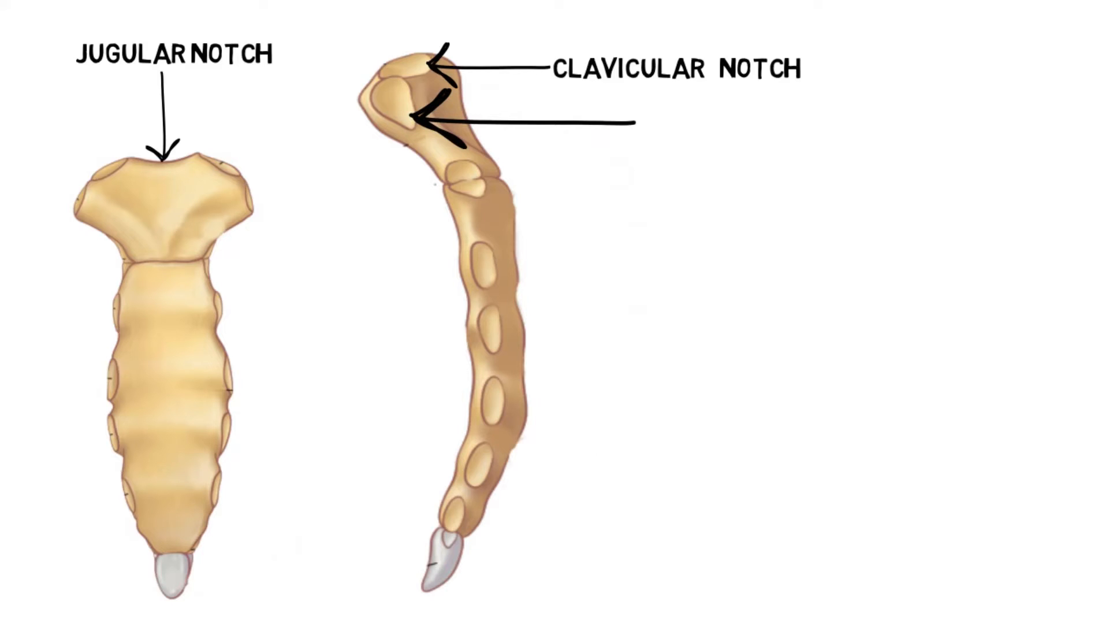
pyautogui.write('COSTAL NOTCH F')
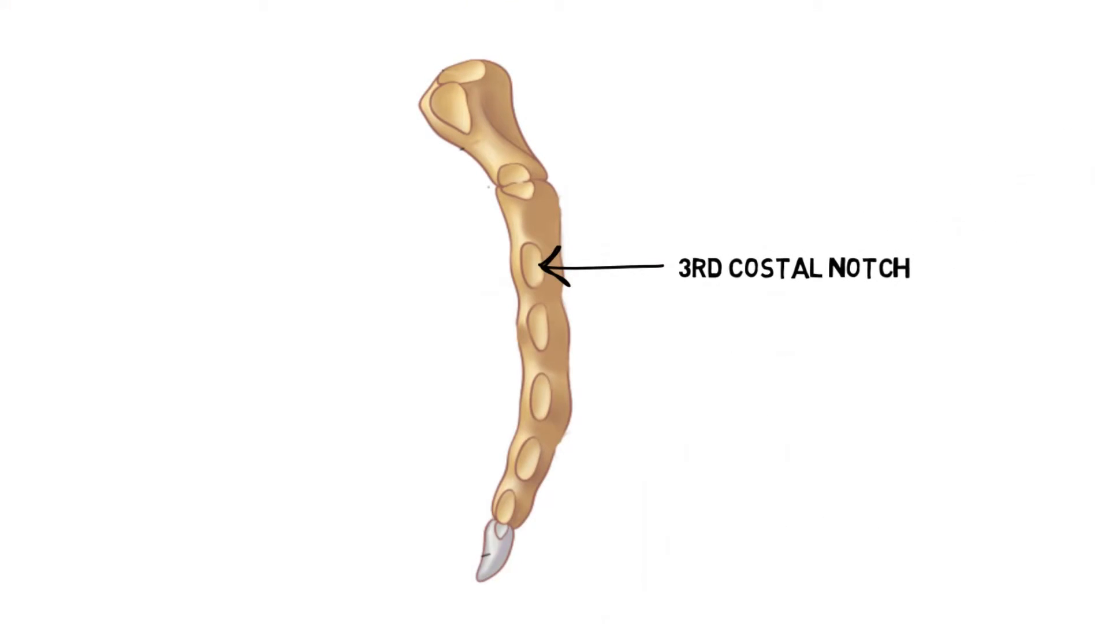
pyautogui.moveTo(407, 328); pyautogui.dragTo(533, 328)
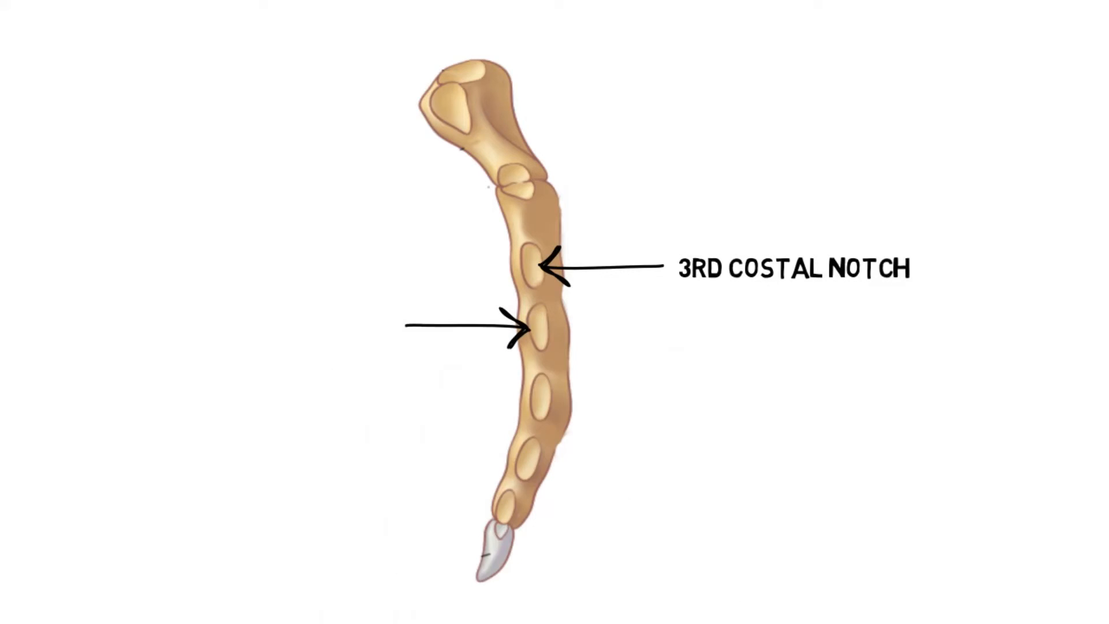